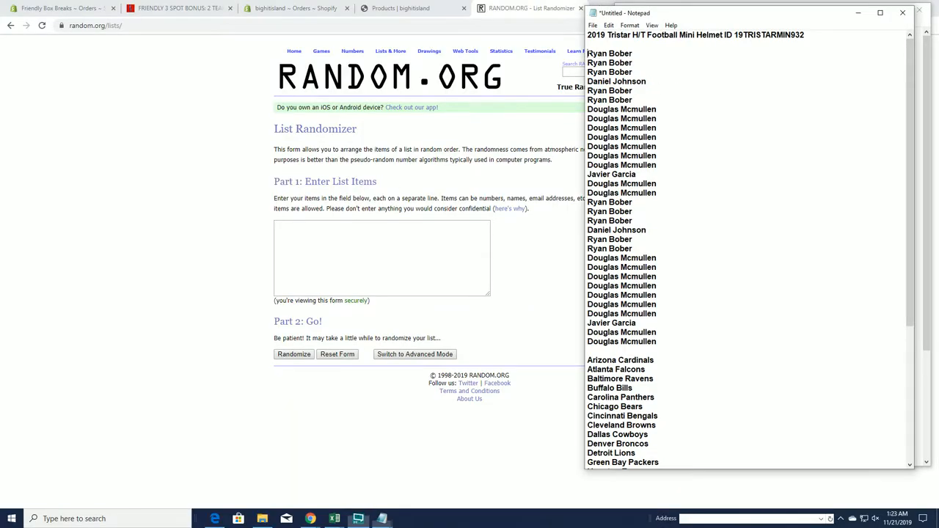
Step: Paste the 32 owner names into the list box and shuffle them repeatedly
{"action": "right_click", "coordinate": [634, 176]}
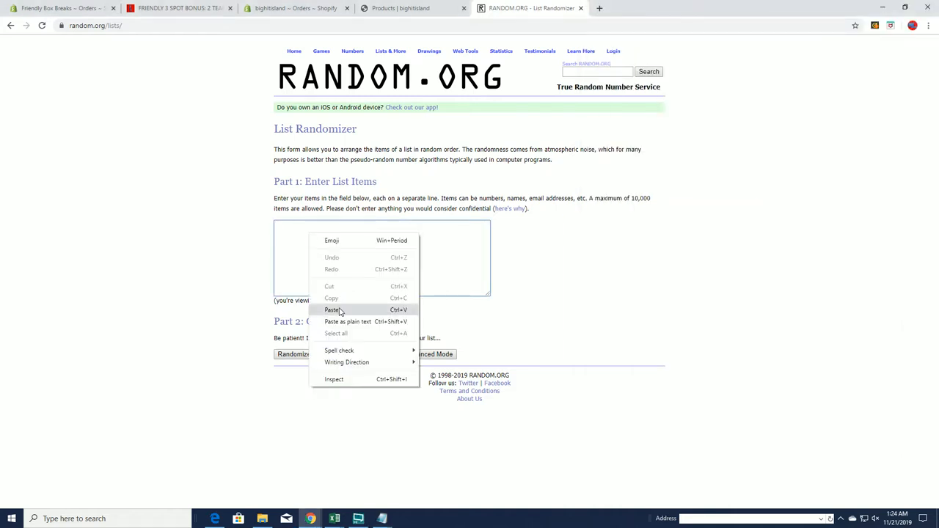
{"action": "left_click", "coordinate": [331, 309]}
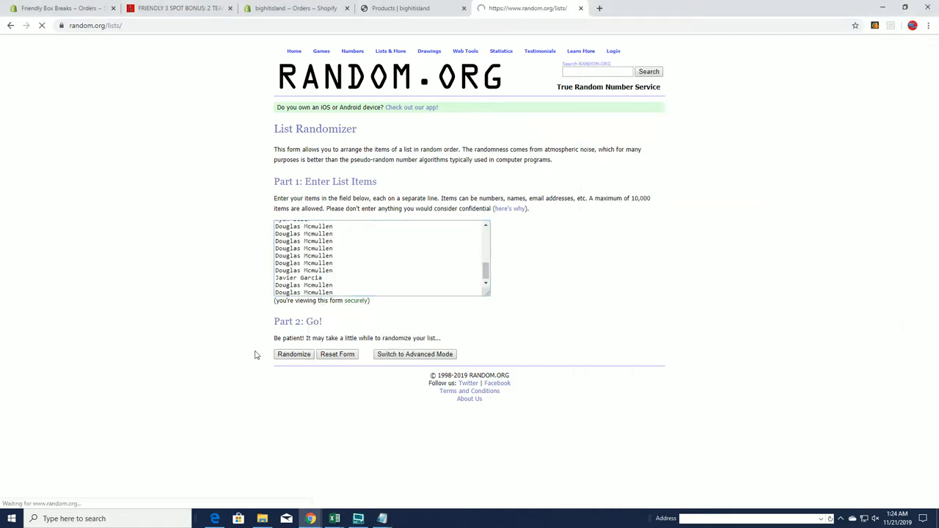
{"action": "left_click", "coordinate": [294, 354]}
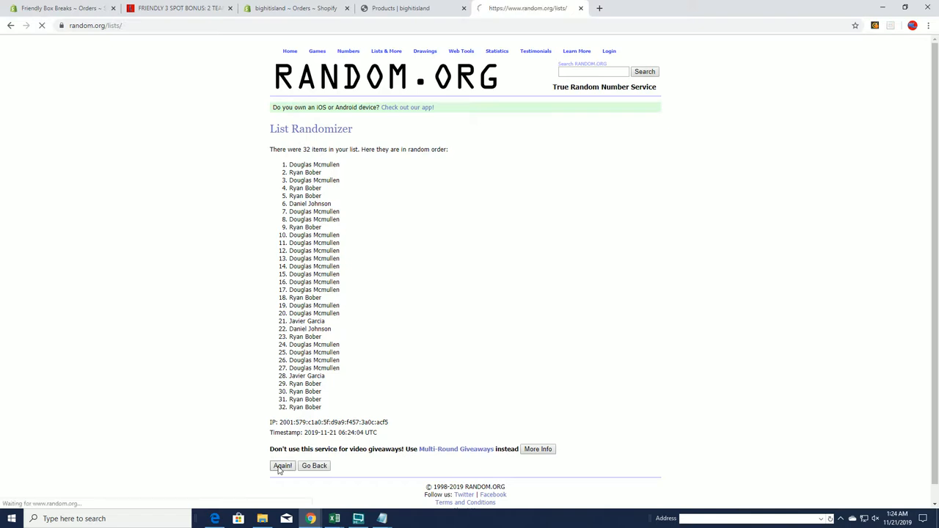
{"action": "left_click", "coordinate": [282, 466]}
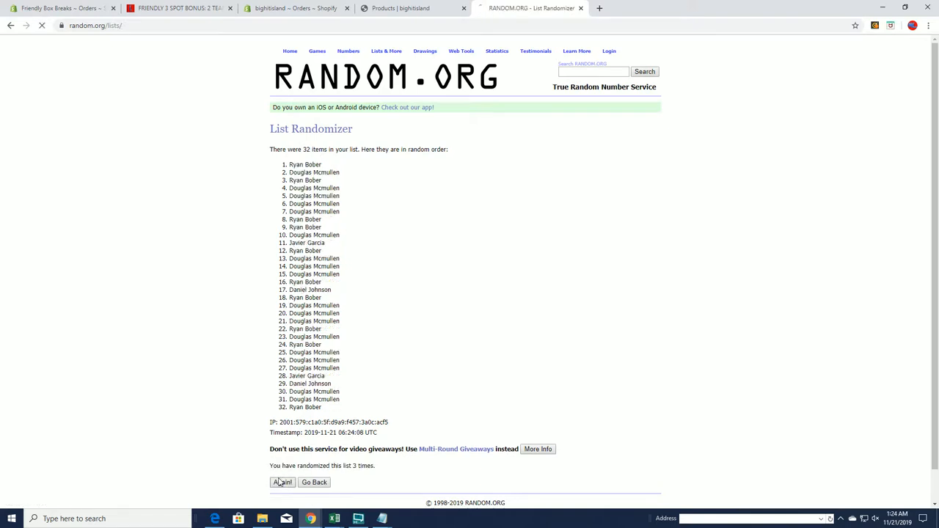
{"action": "left_click", "coordinate": [280, 482]}
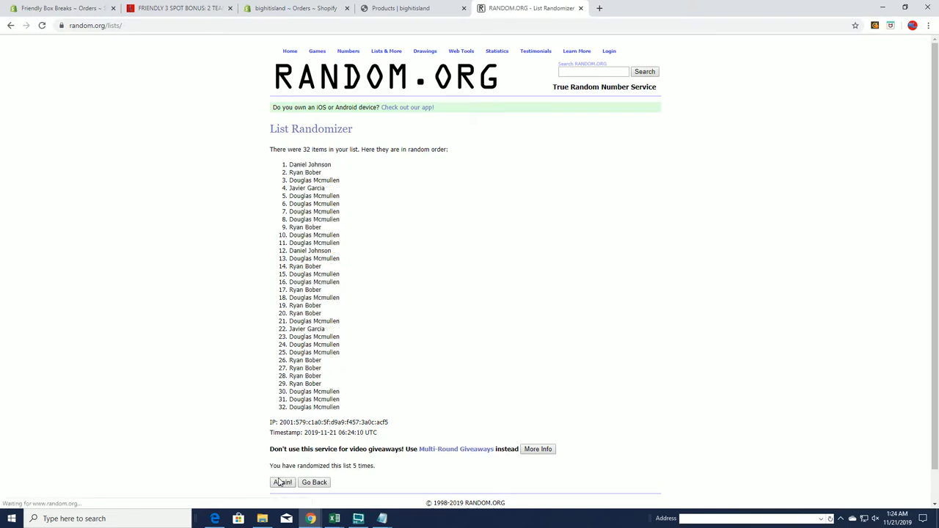
{"action": "left_click", "coordinate": [280, 483]}
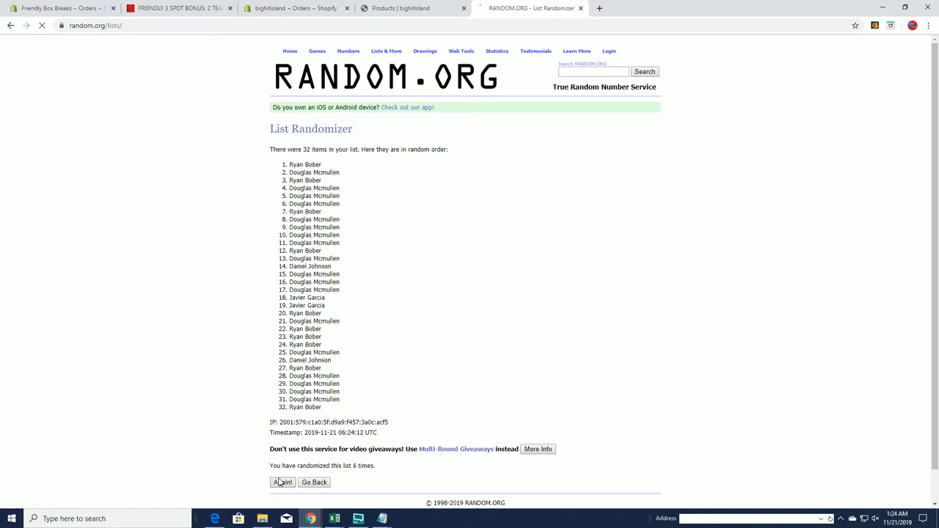
{"action": "left_click", "coordinate": [279, 483]}
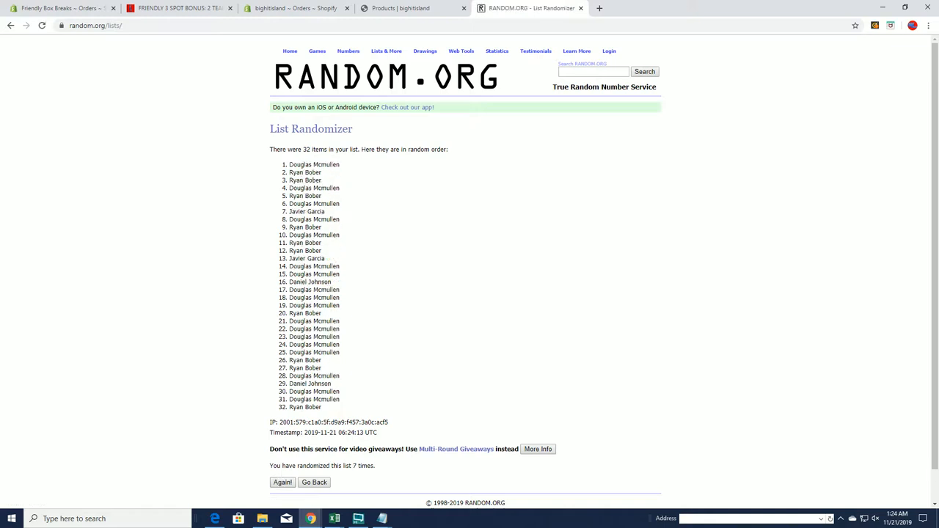
Step: Copy the shuffled owner names and return to a blank List Randomizer form
{"action": "right_click", "coordinate": [330, 309]}
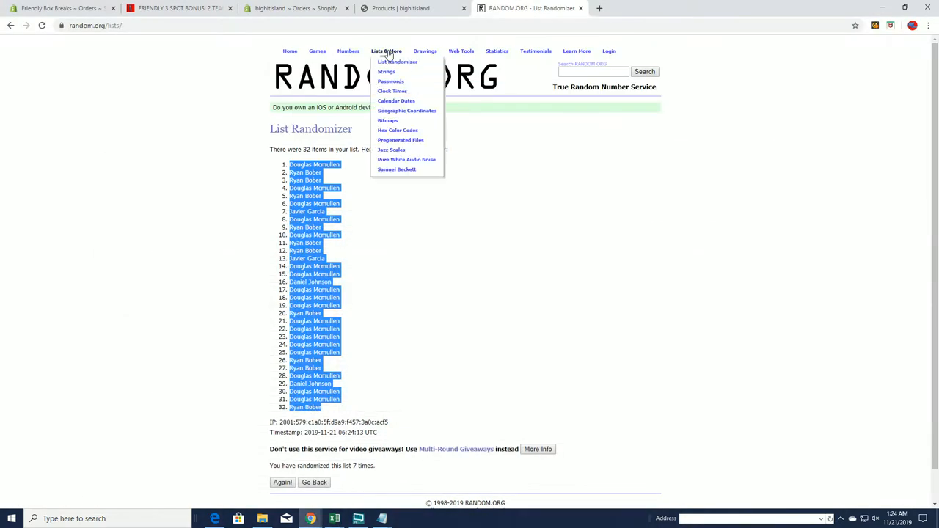
{"action": "left_click", "coordinate": [396, 62]}
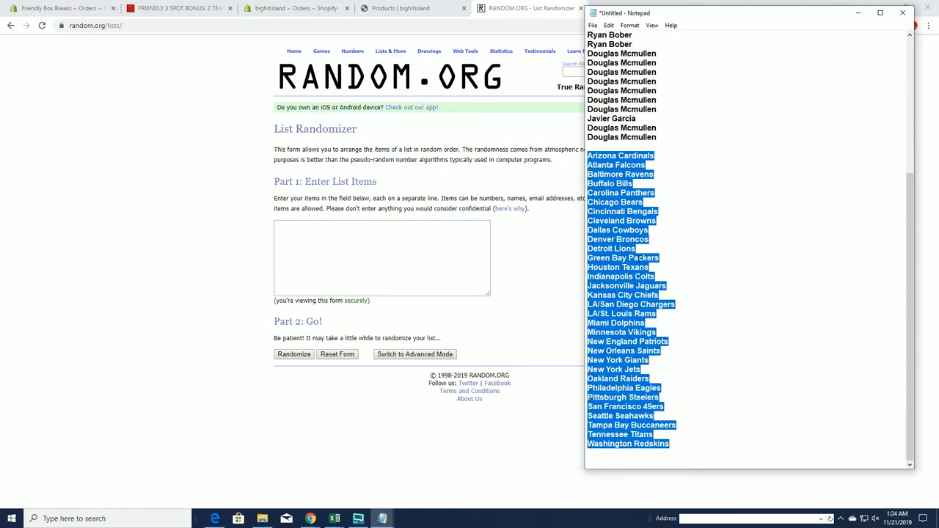
Step: Paste the 32 NFL team names, randomize them, then reshuffle three more times
{"action": "right_click", "coordinate": [337, 240]}
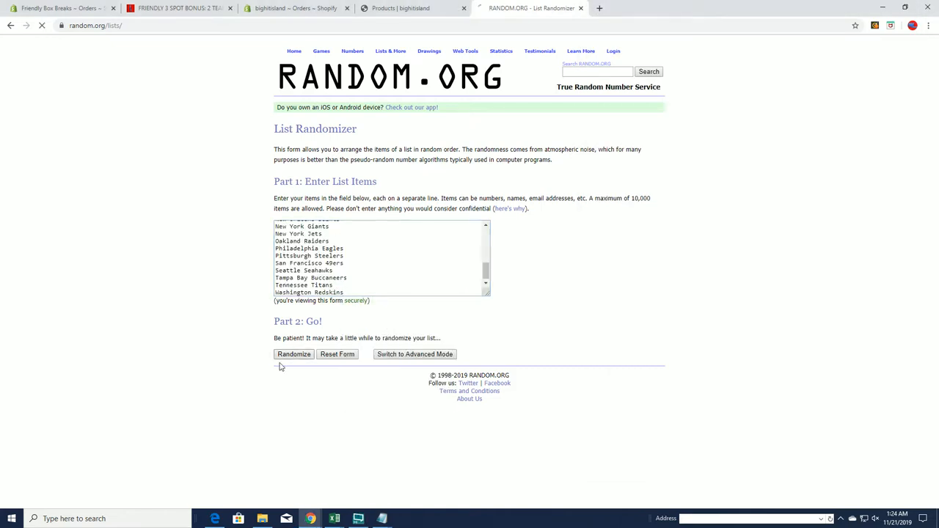
{"action": "left_click", "coordinate": [293, 354]}
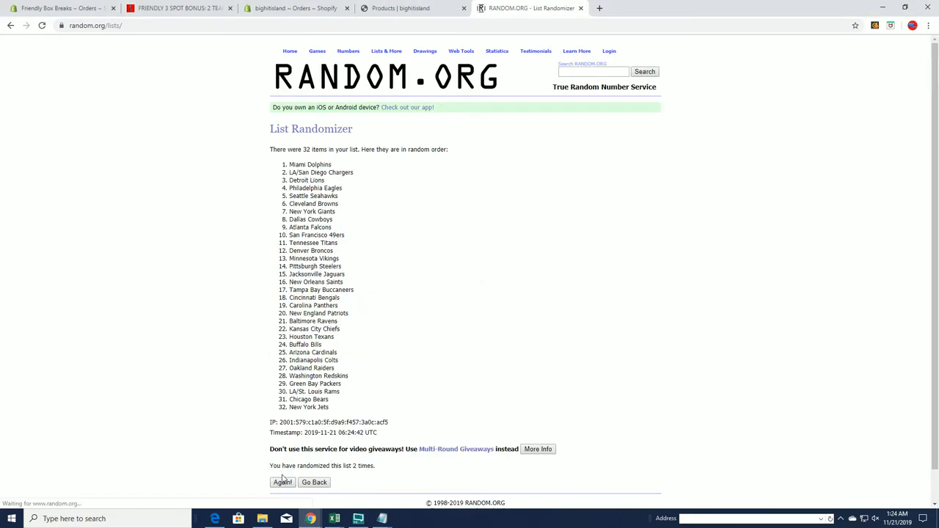
{"action": "left_click", "coordinate": [282, 483]}
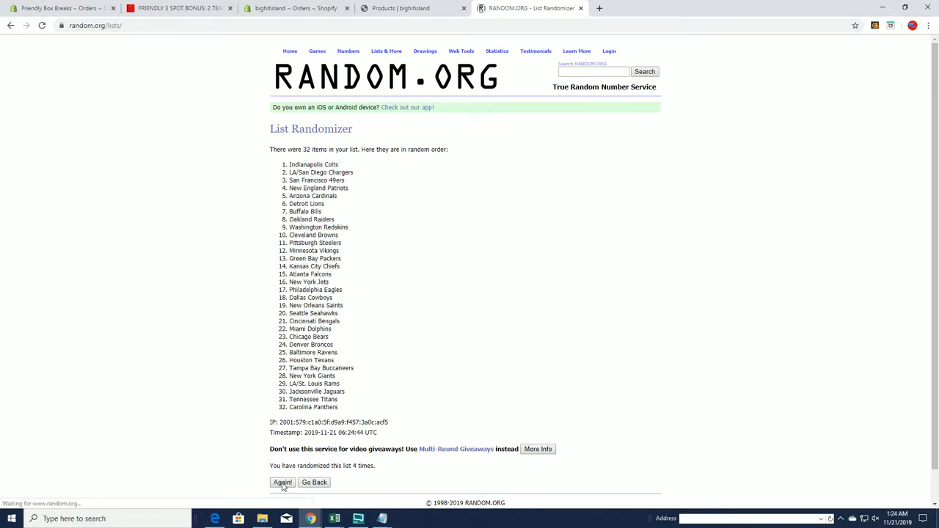
{"action": "left_click", "coordinate": [280, 483]}
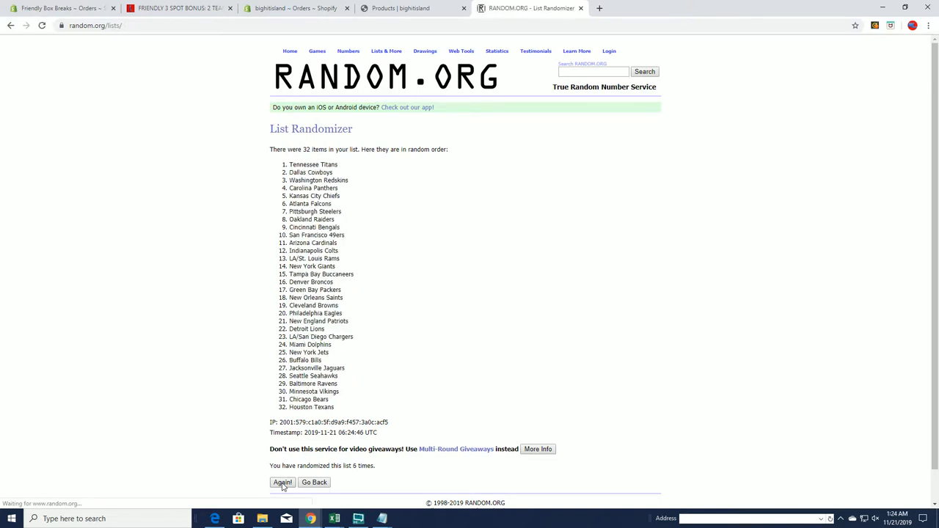
{"action": "left_click", "coordinate": [280, 483]}
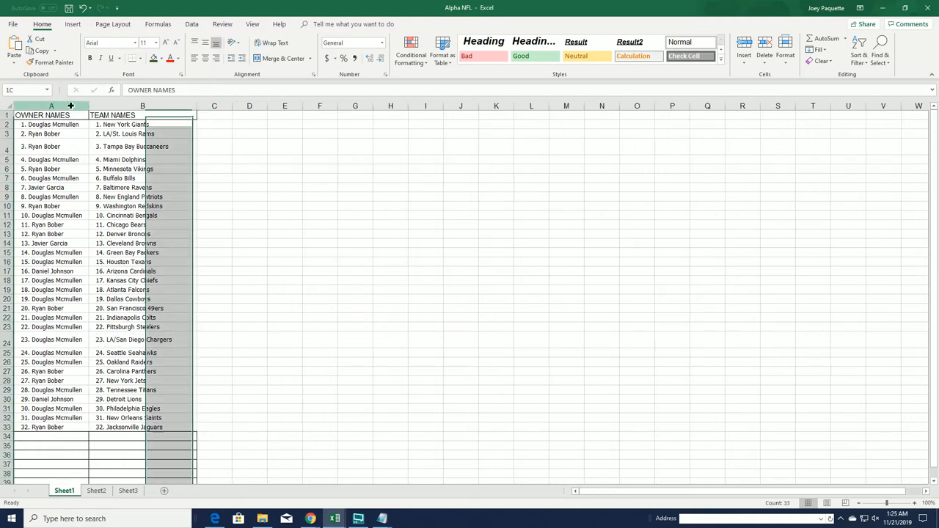
Step: Apply All Borders to the owner and team table in A1:B40
{"action": "left_click", "coordinate": [250, 169]}
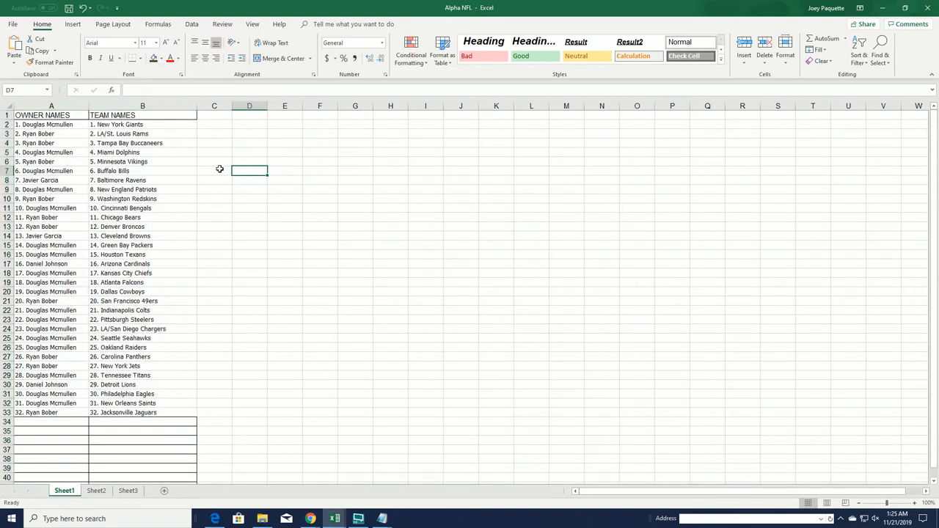
{"action": "left_click", "coordinate": [137, 58]}
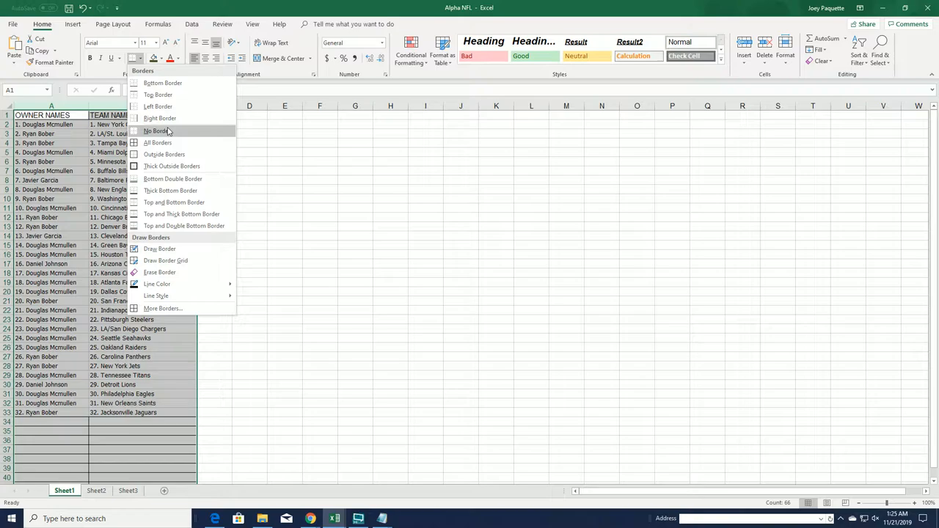
{"action": "left_click", "coordinate": [156, 131]}
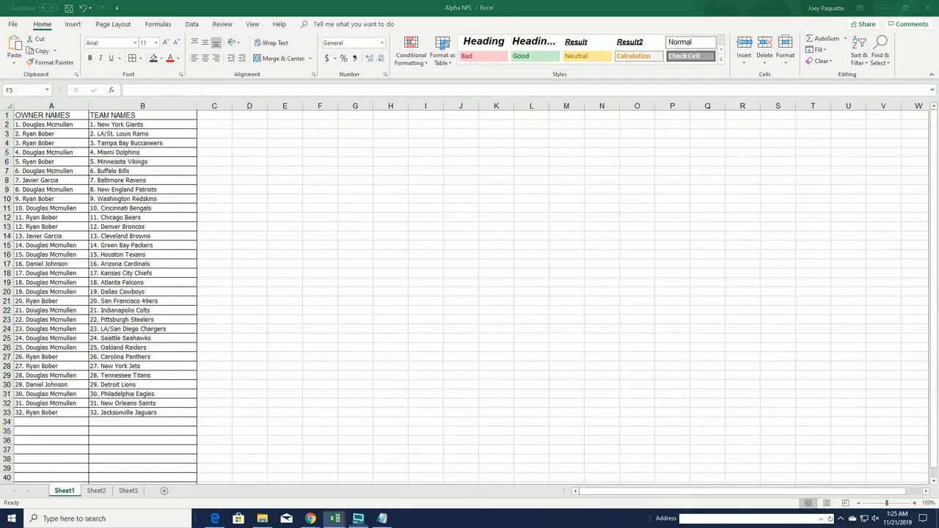